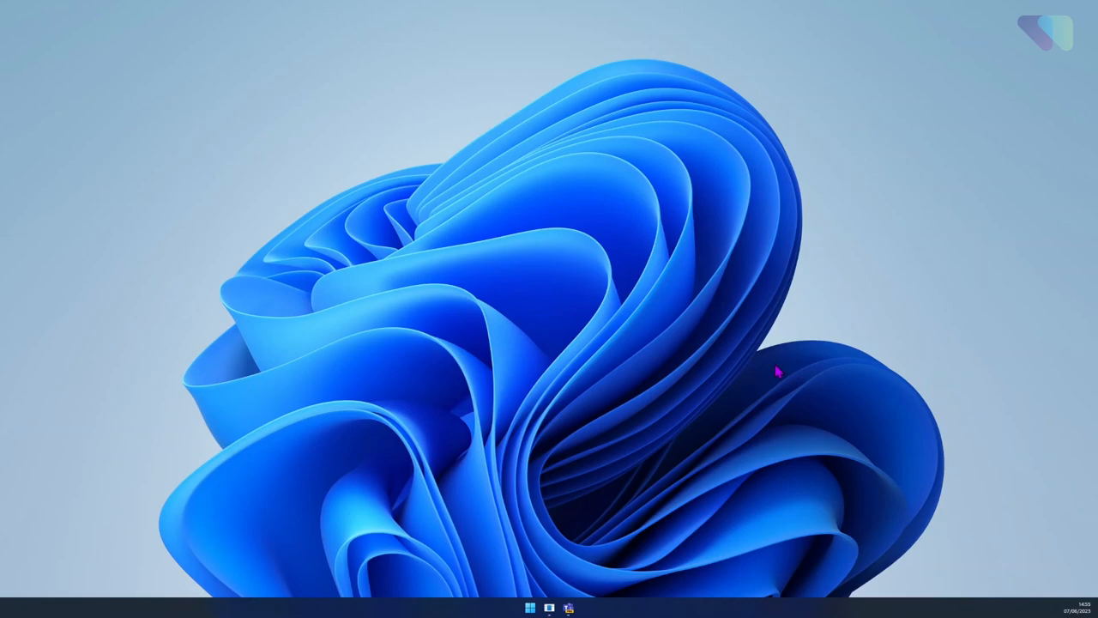
mouse_move(724, 356)
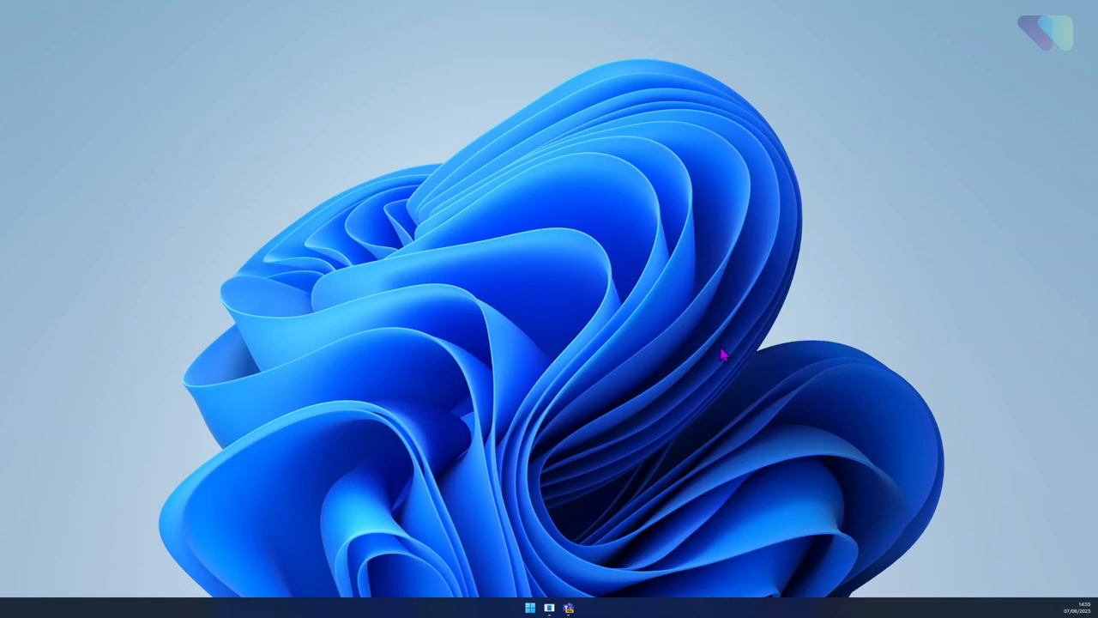
mouse_move(703, 352)
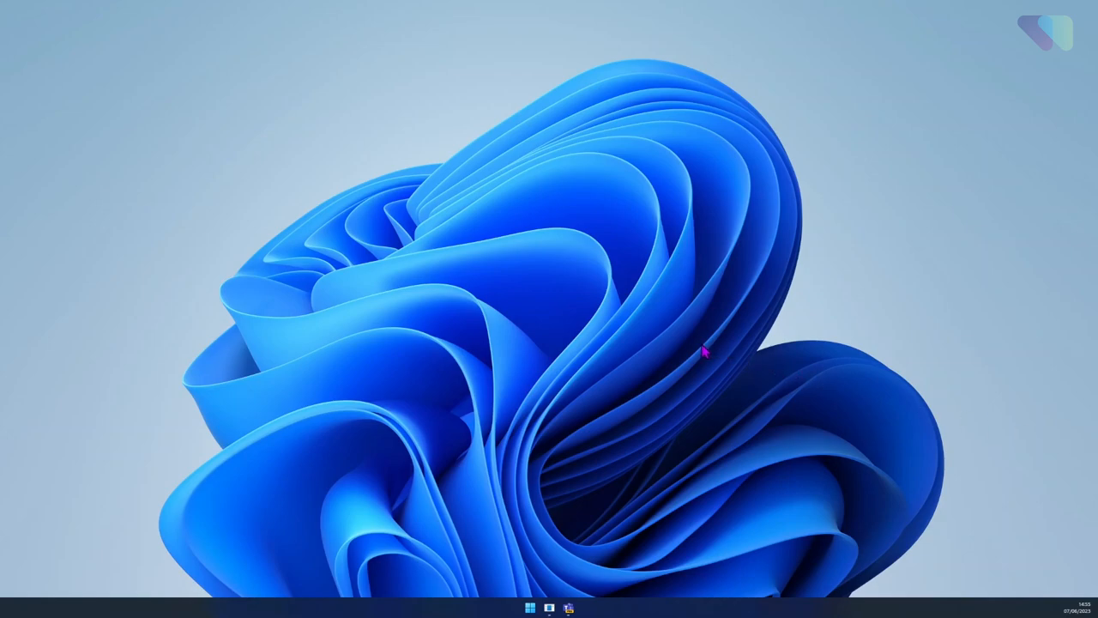
mouse_move(696, 349)
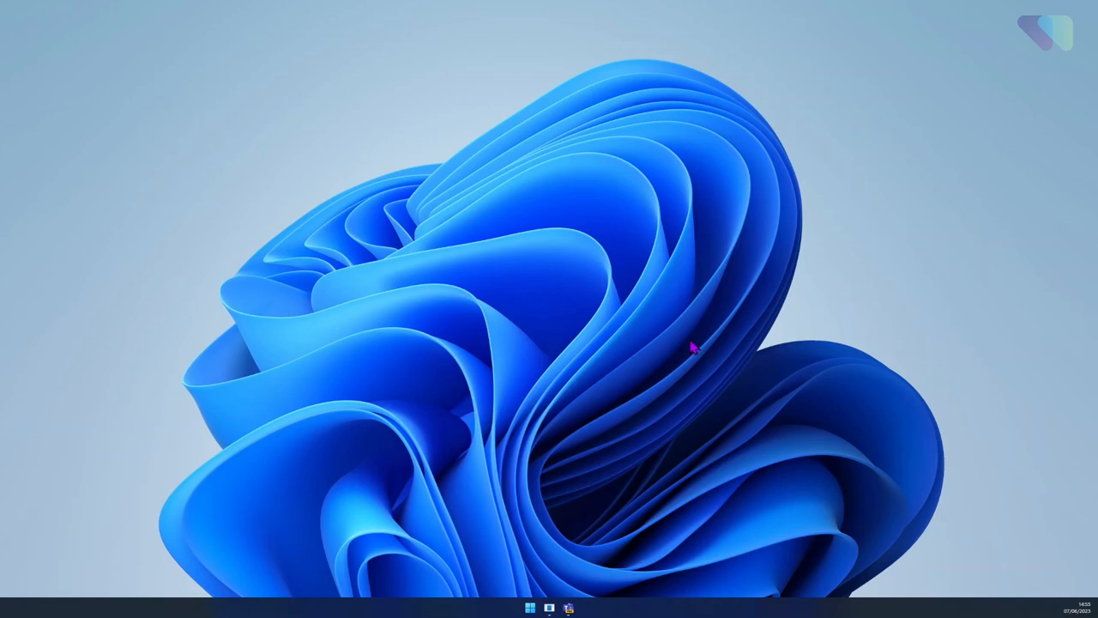
mouse_move(695, 348)
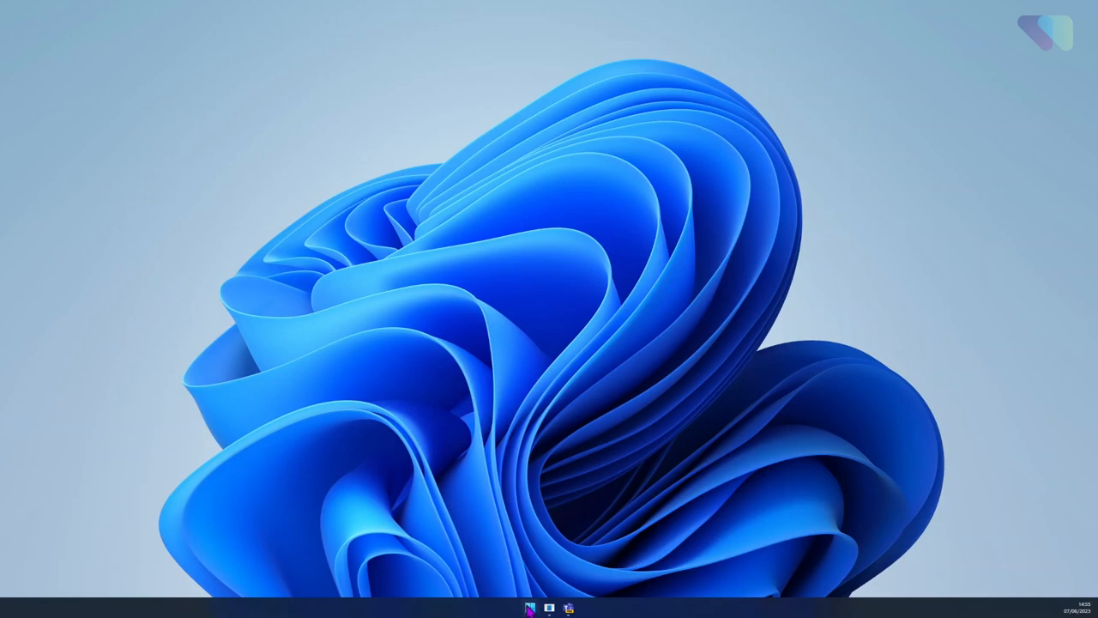
Step: Search the Start menu for 'snip' and launch a new Snipping Tool screenshot
click(530, 609)
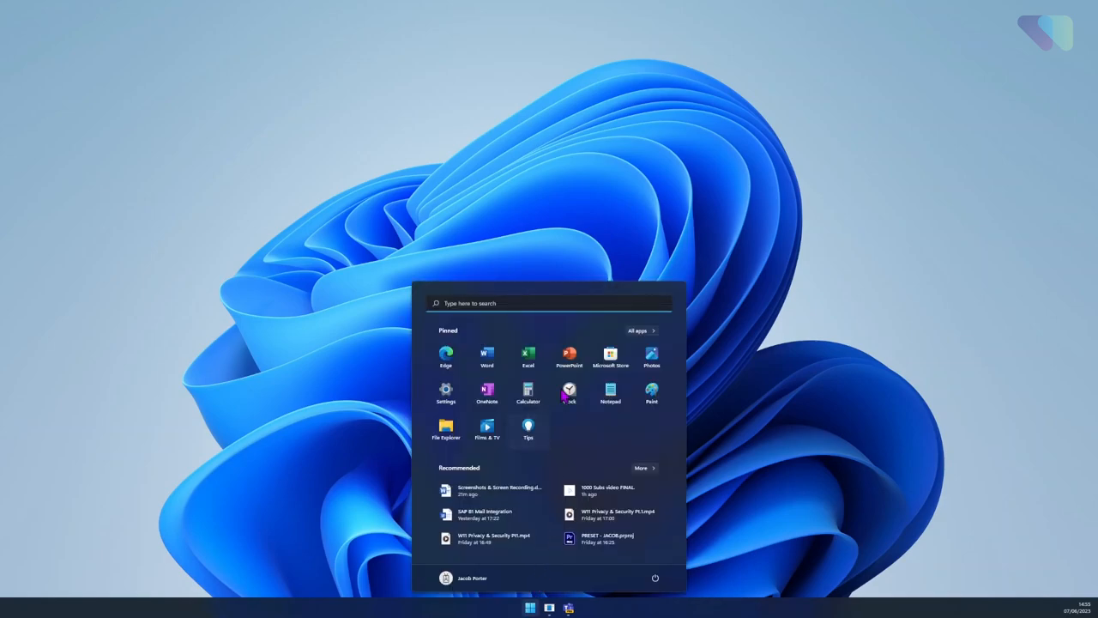
text(snipping)
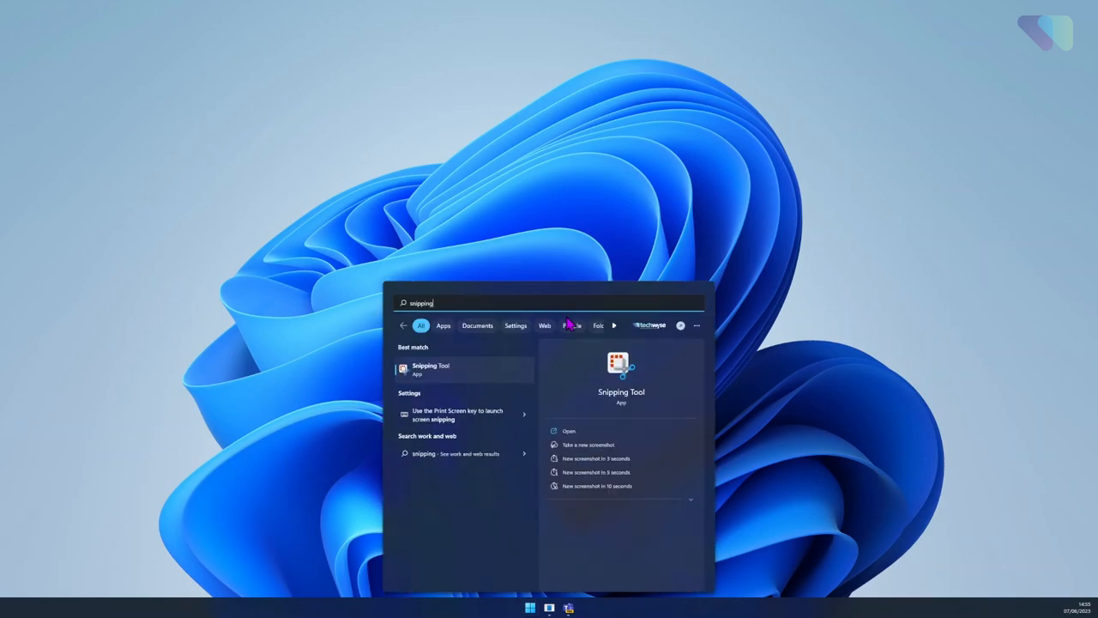
click(431, 369)
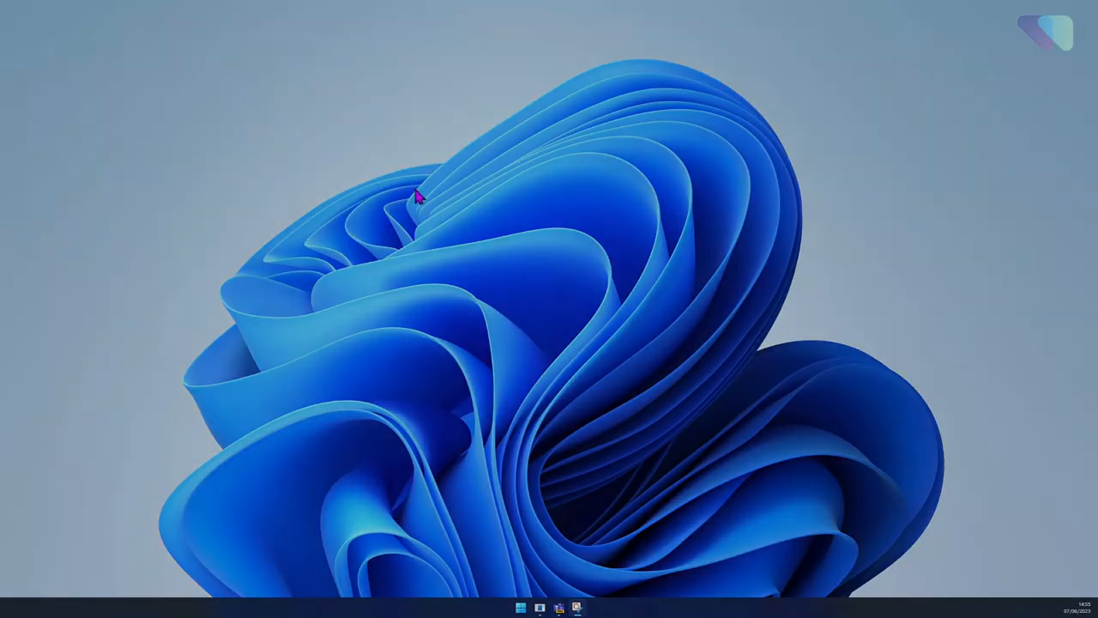
Step: Snip the central wallpaper area and open the capture from its notification
drag(417, 196, 893, 511)
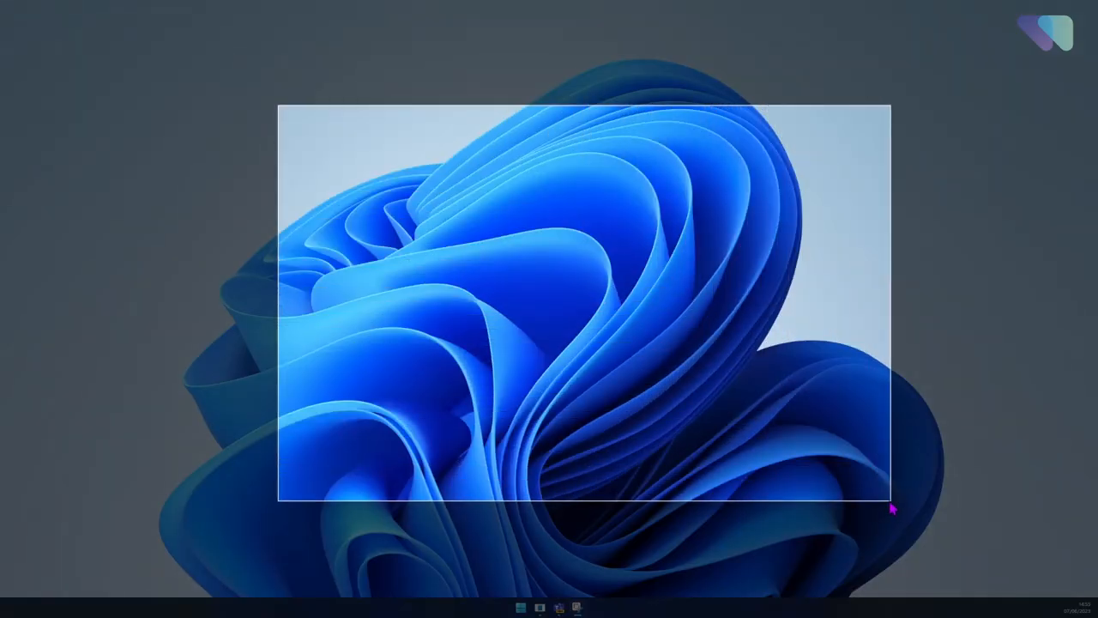
click(558, 607)
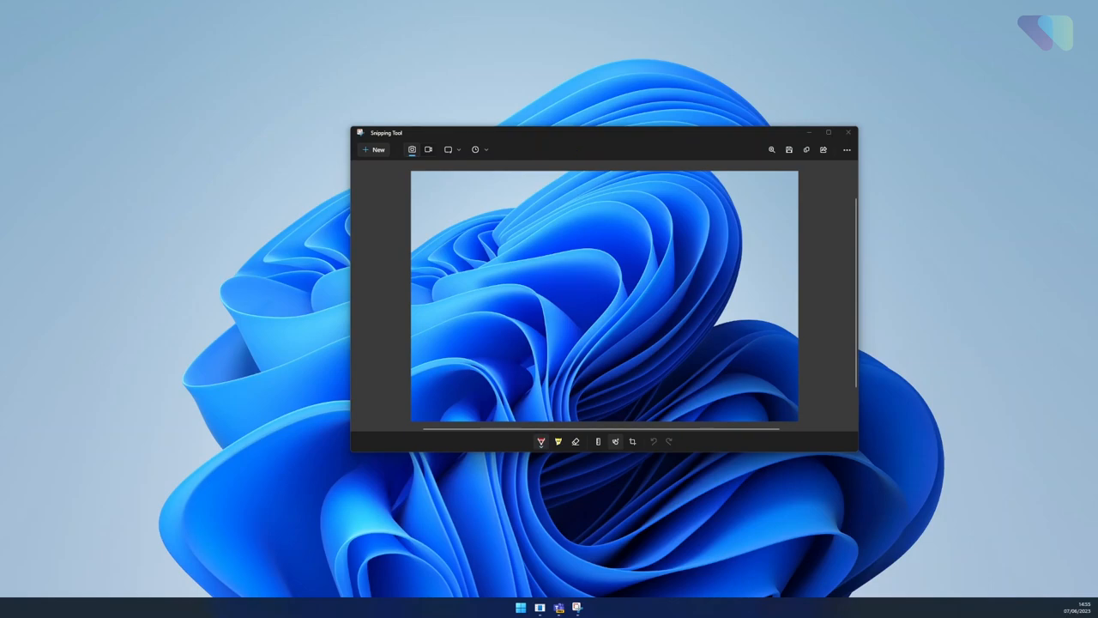
mouse_move(779, 184)
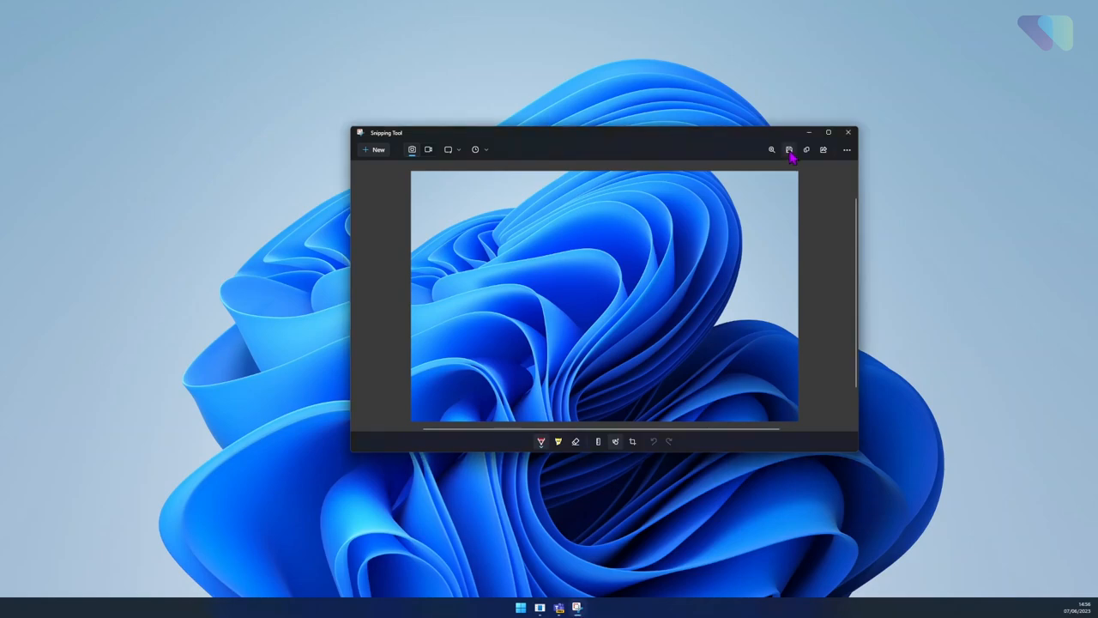
Step: Save the wallpaper snip to the Desktop in PNG format
click(789, 150)
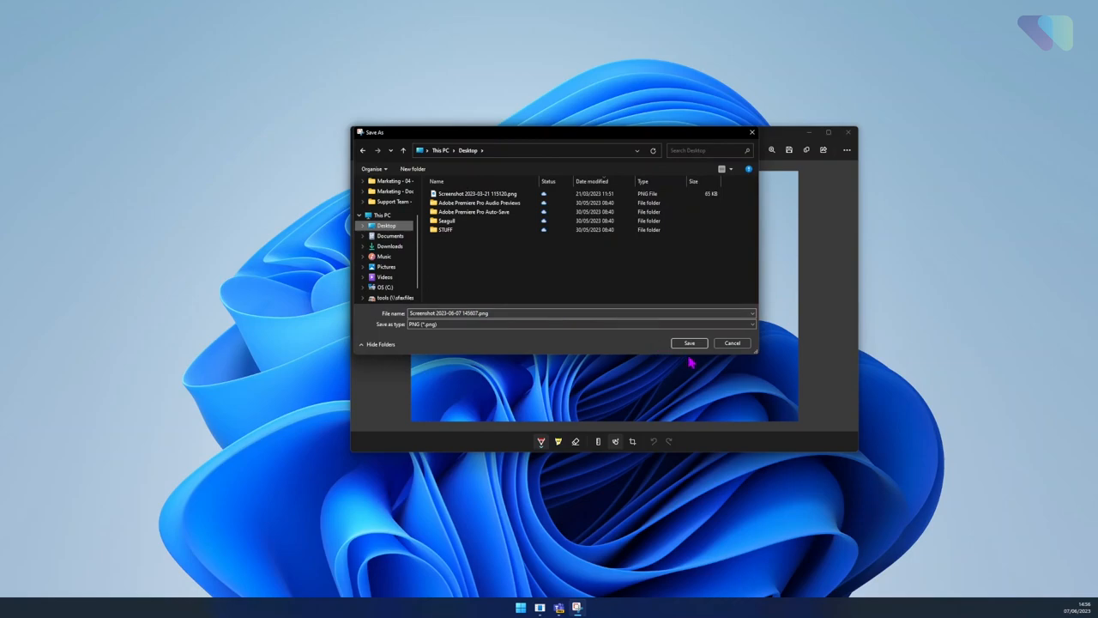
click(689, 343)
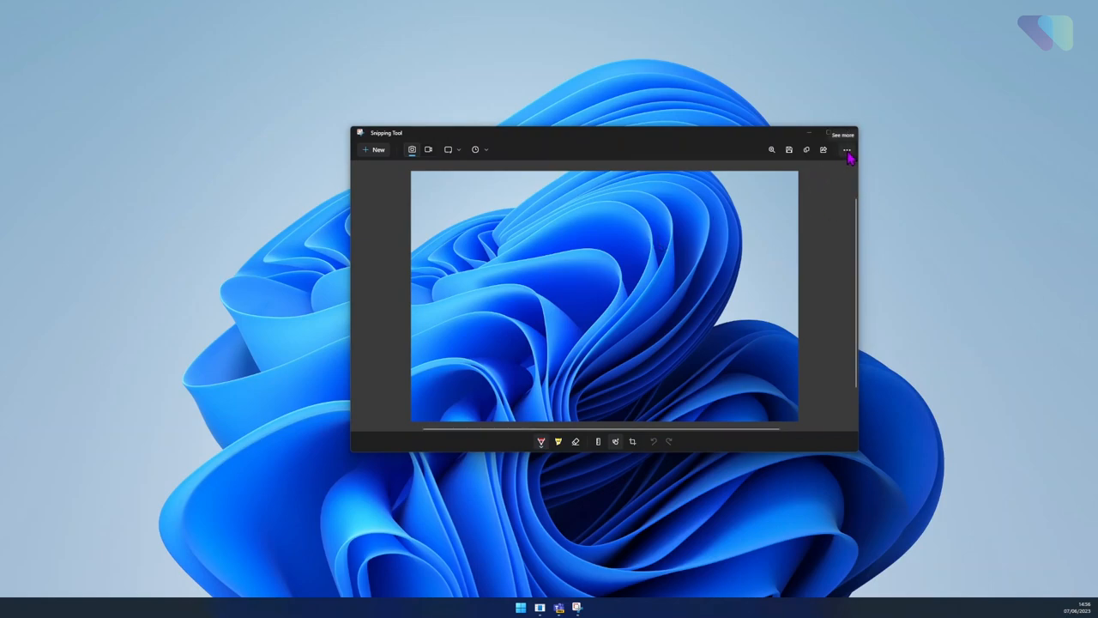
click(847, 149)
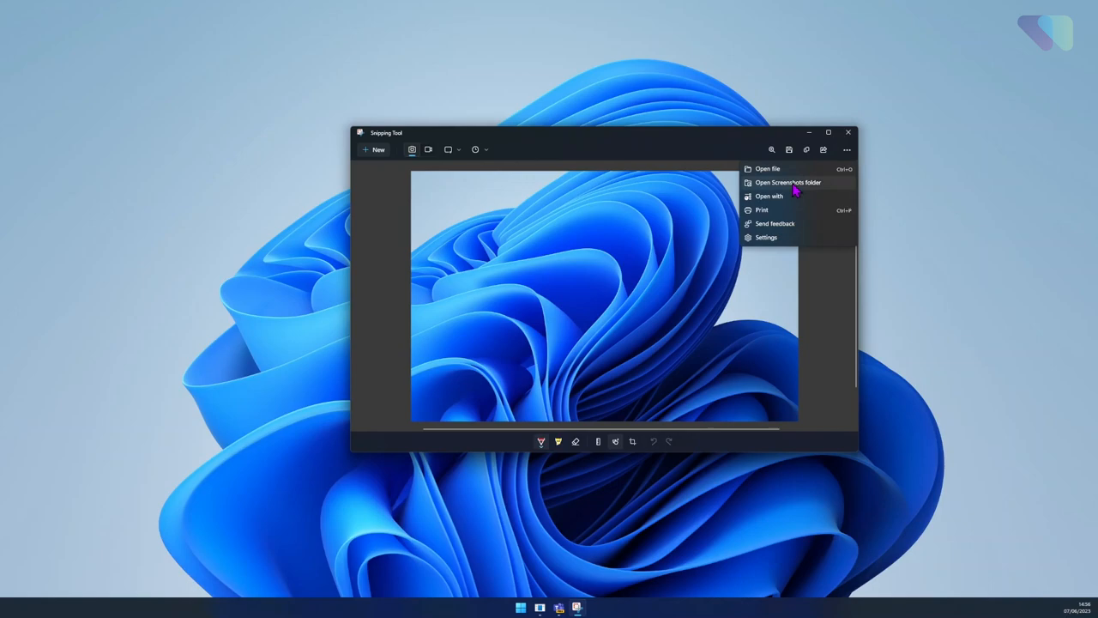
click(765, 237)
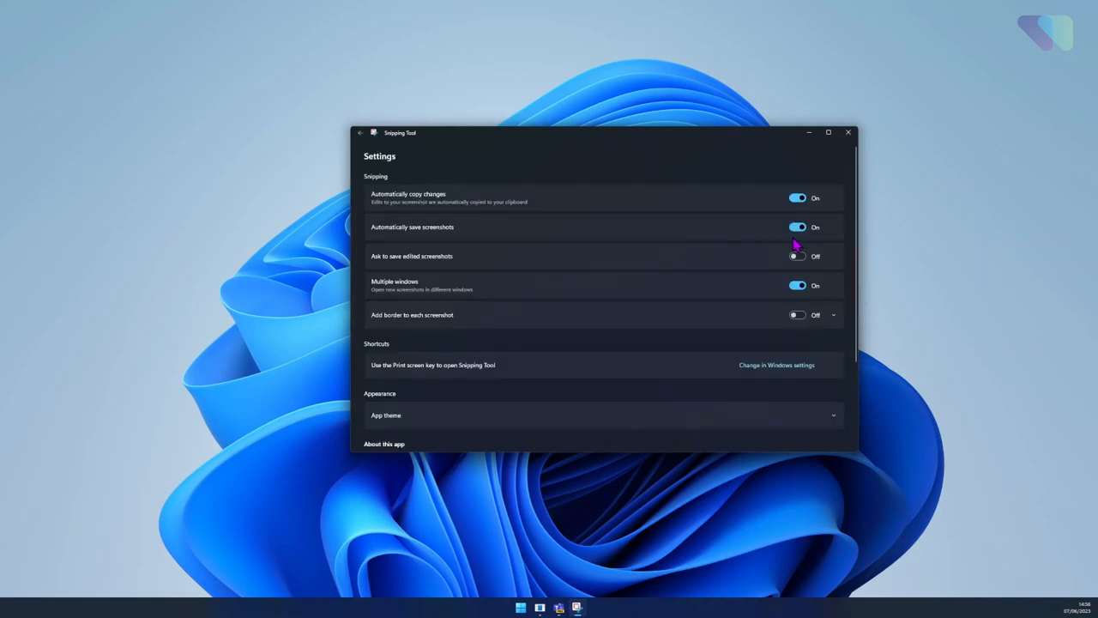
mouse_move(726, 288)
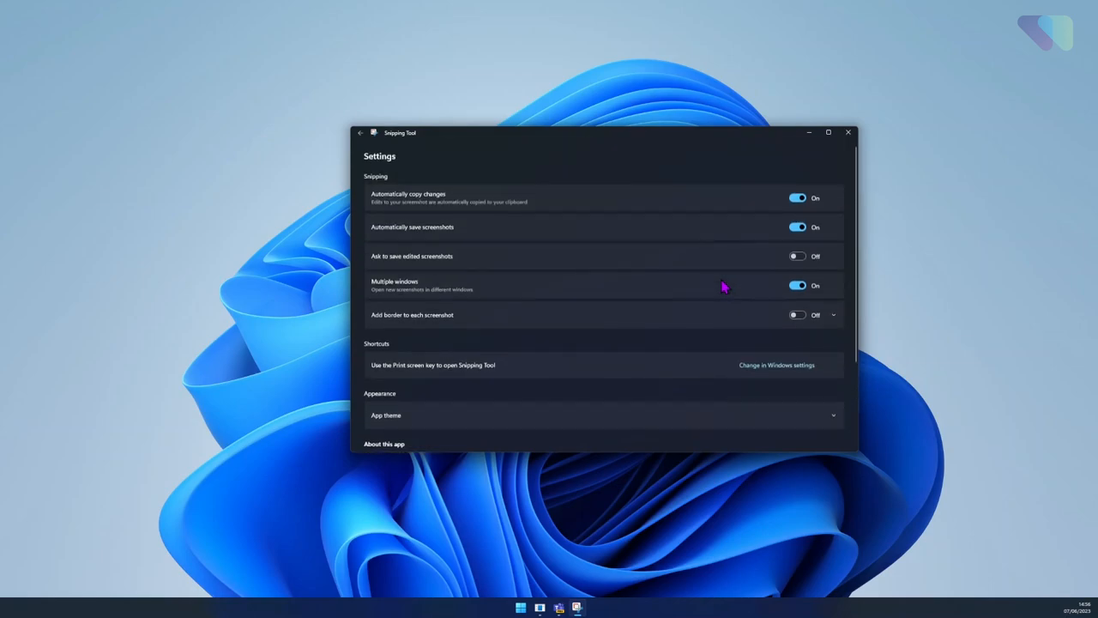
mouse_move(721, 292)
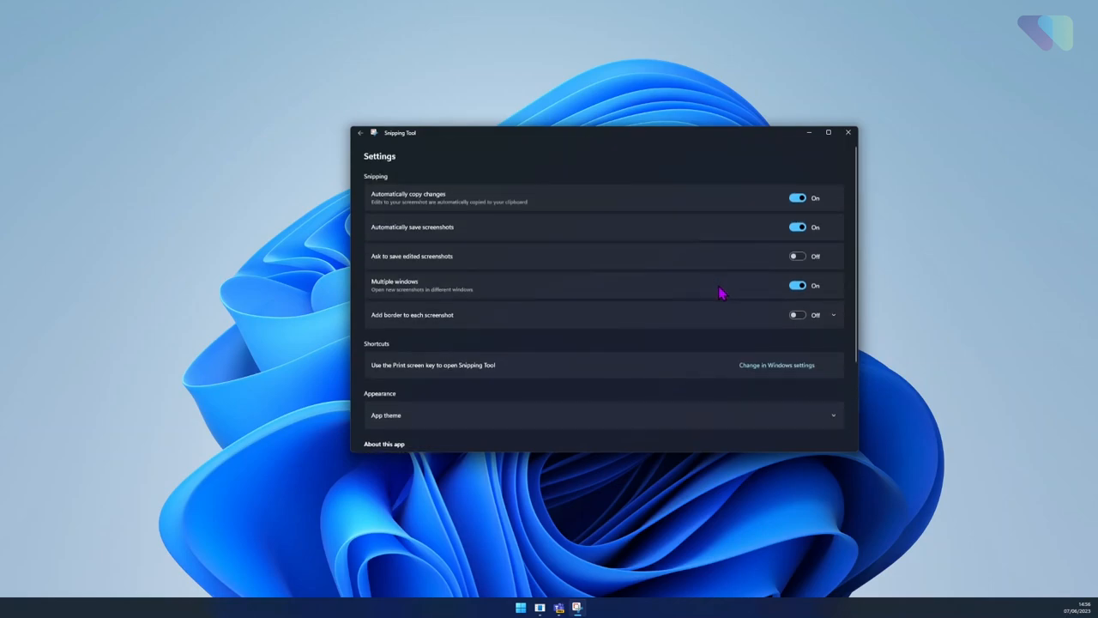
mouse_move(788, 300)
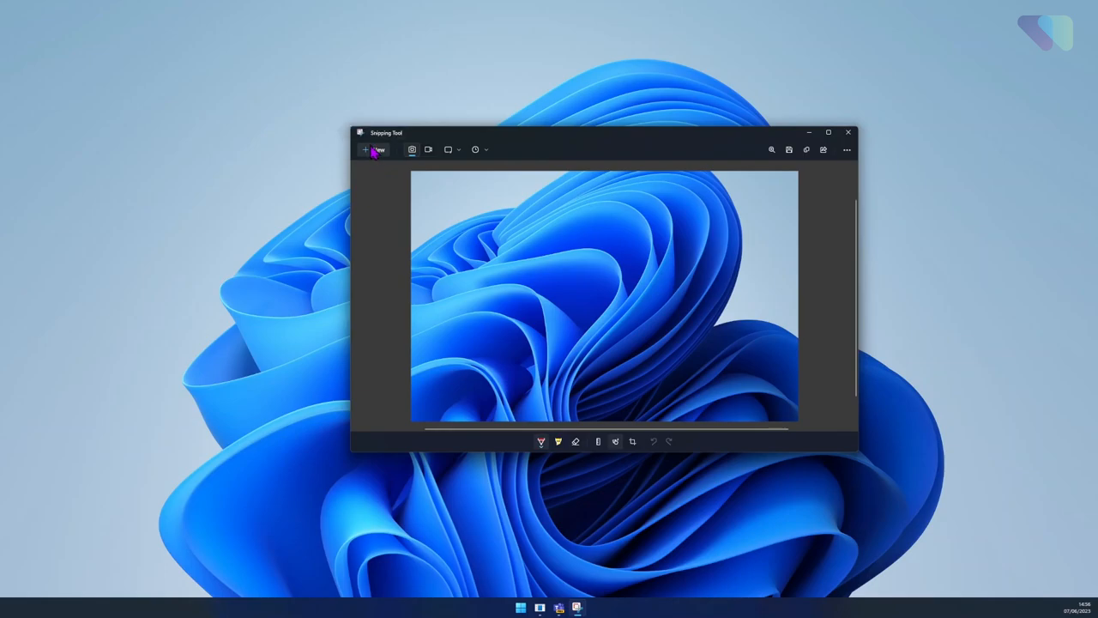
Step: Take another snip in its own editor window and show the snipping mode list
click(374, 149)
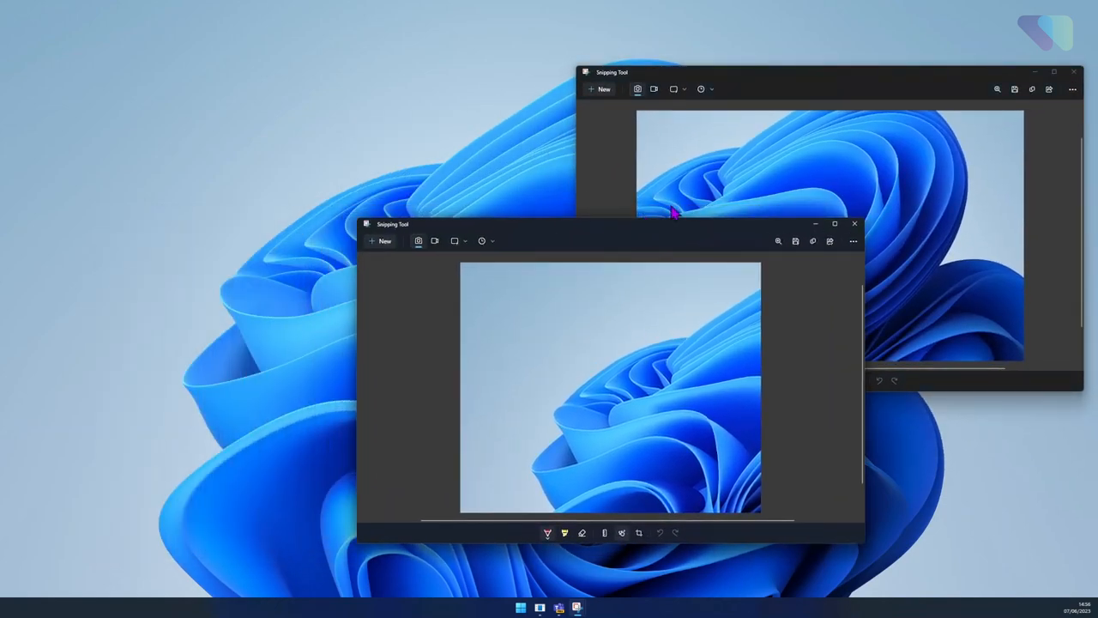
click(461, 242)
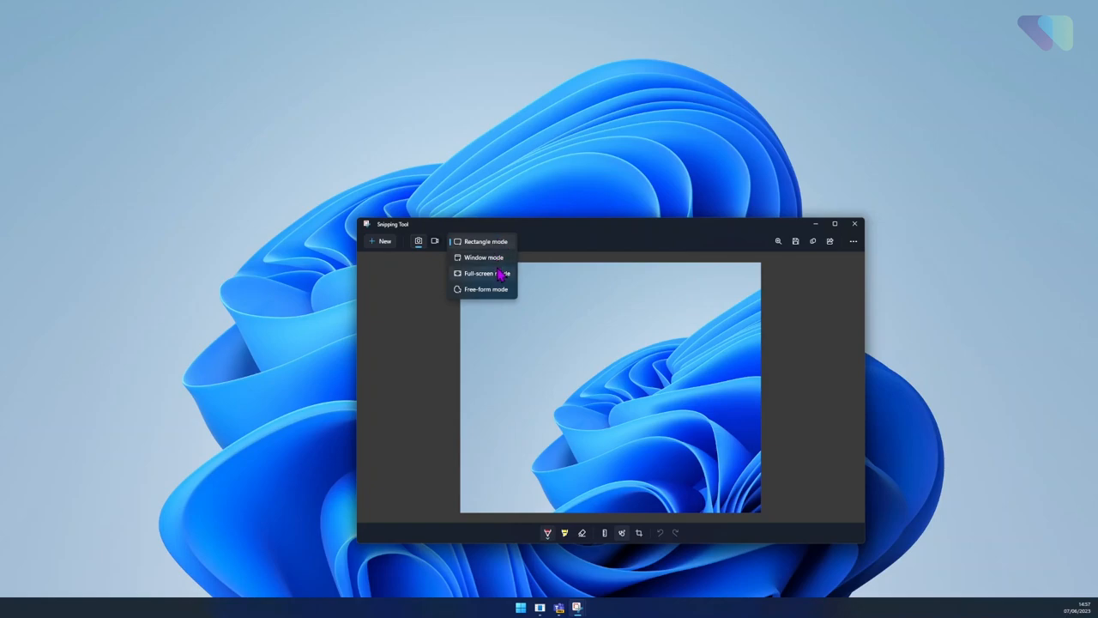
mouse_move(487, 289)
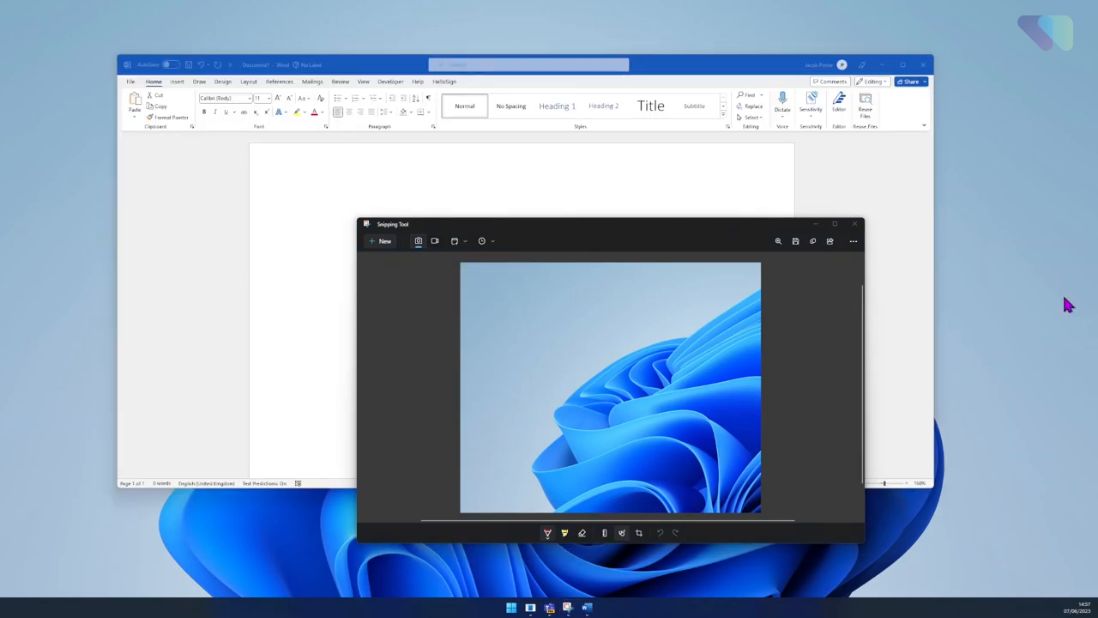
Step: Snip the blank Word window, then start a snip with a 10-second delay
click(419, 241)
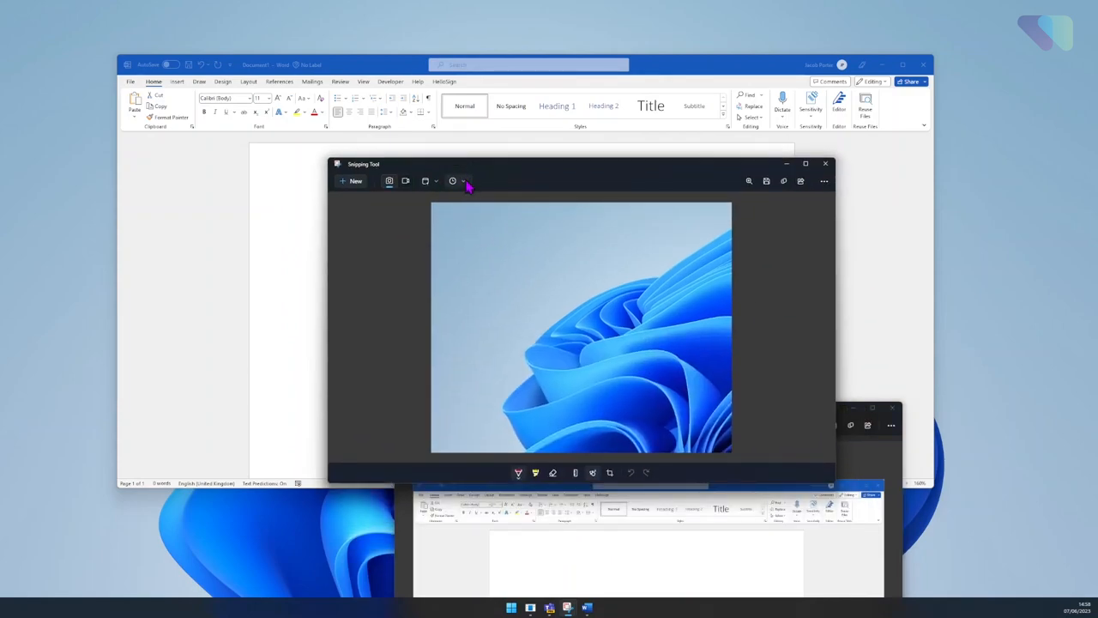
mouse_move(453, 182)
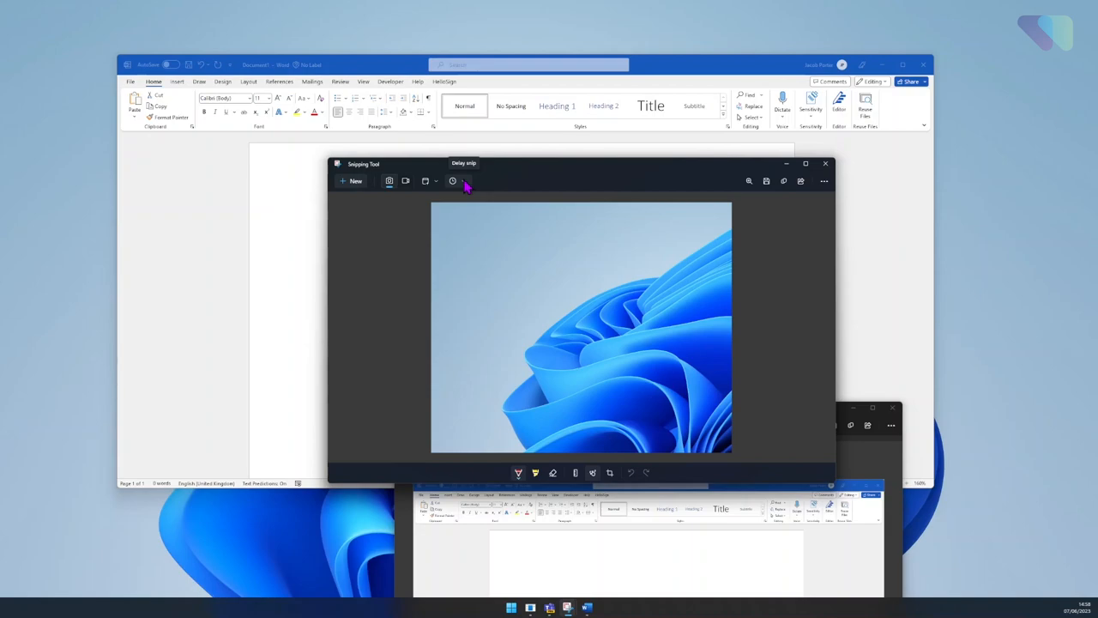
click(452, 181)
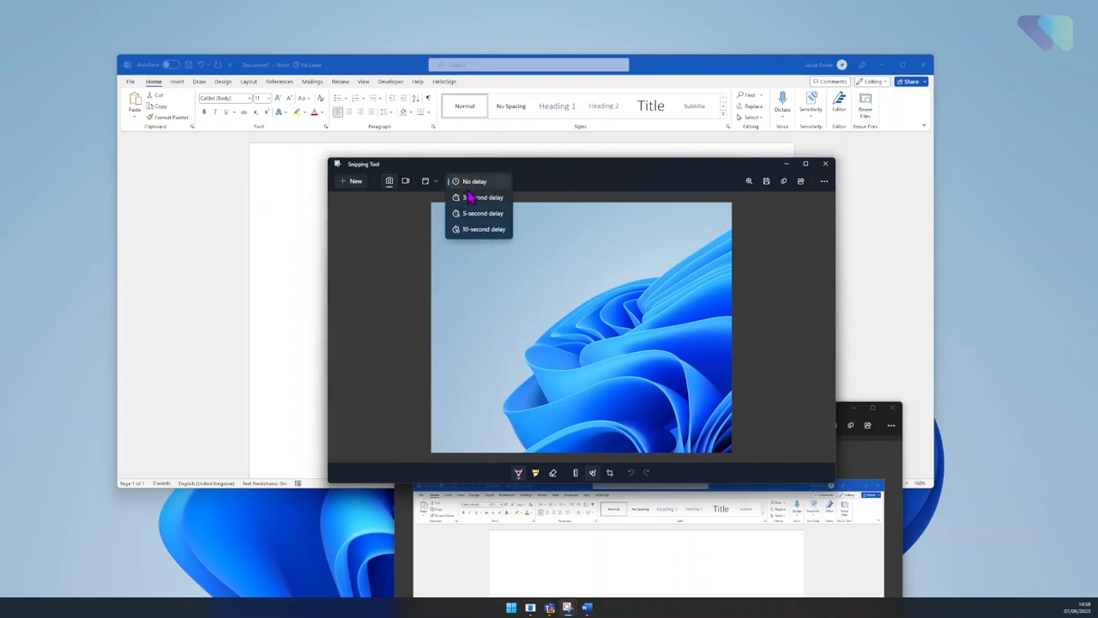
mouse_move(484, 229)
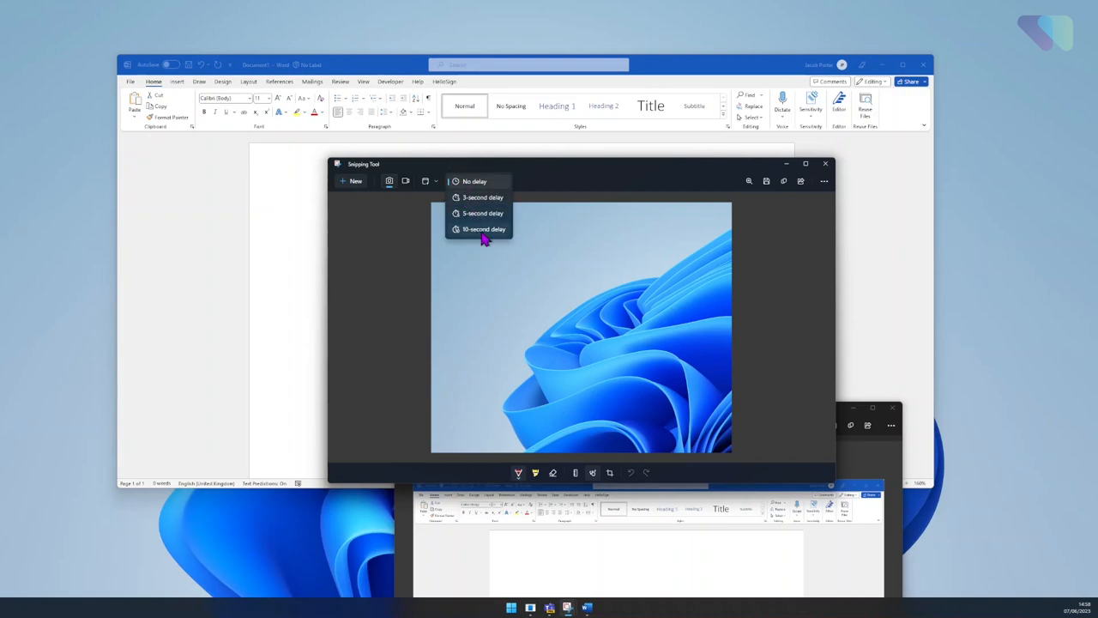
click(484, 228)
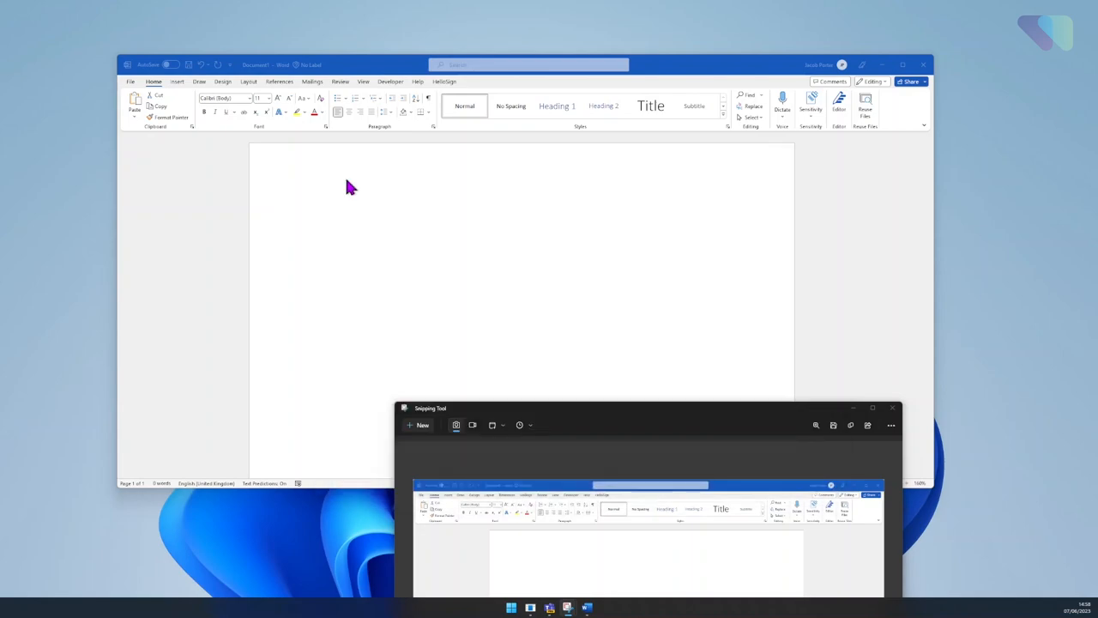
mouse_move(554, 225)
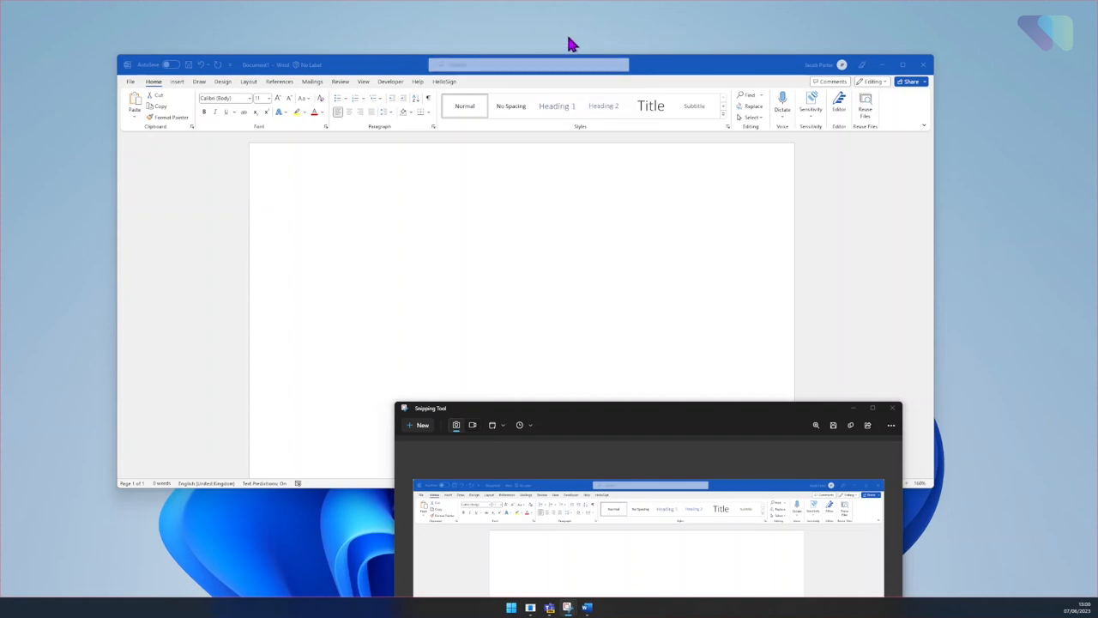
mouse_move(532, 21)
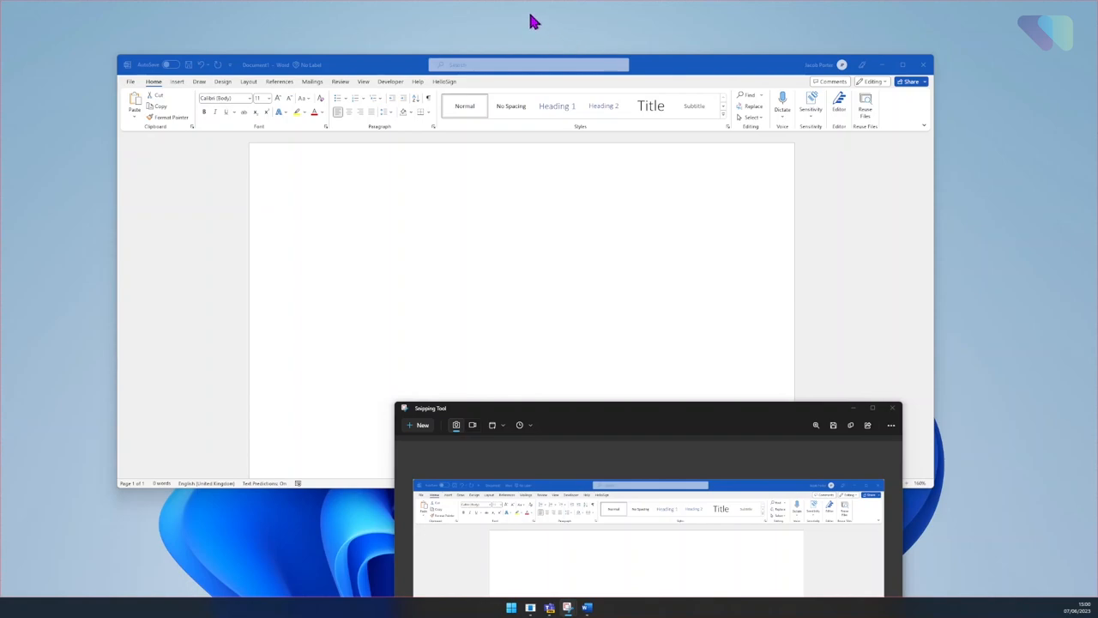